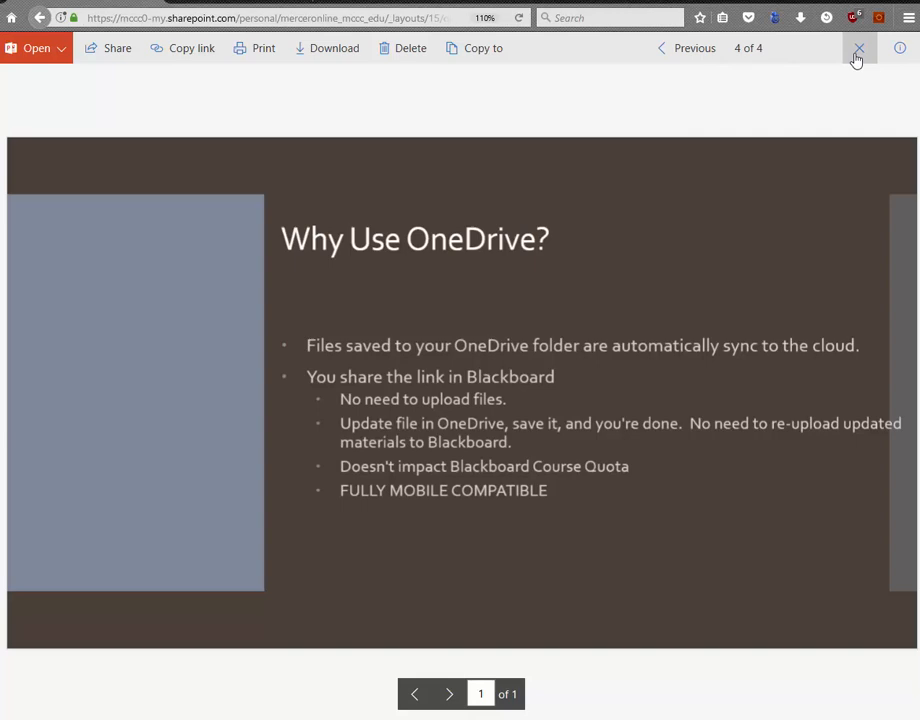
Close the PowerPoint preview to return to the empty Demo folder in OneDrive
click(856, 48)
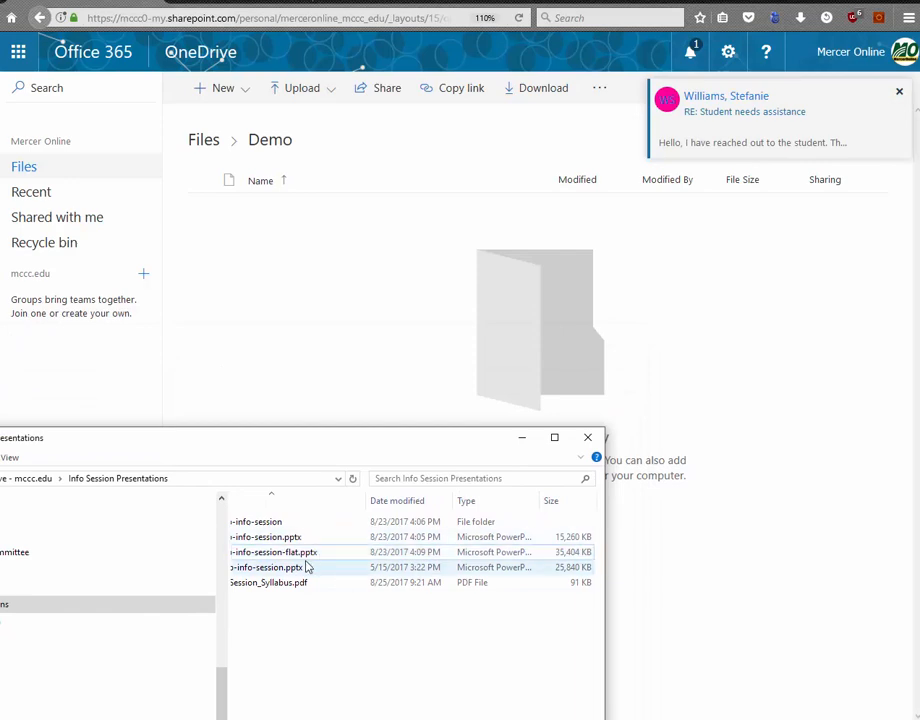
Upload 2017F-bb-info-session-flat.pptx into the Demo folder and select the uploaded file
click(280, 552)
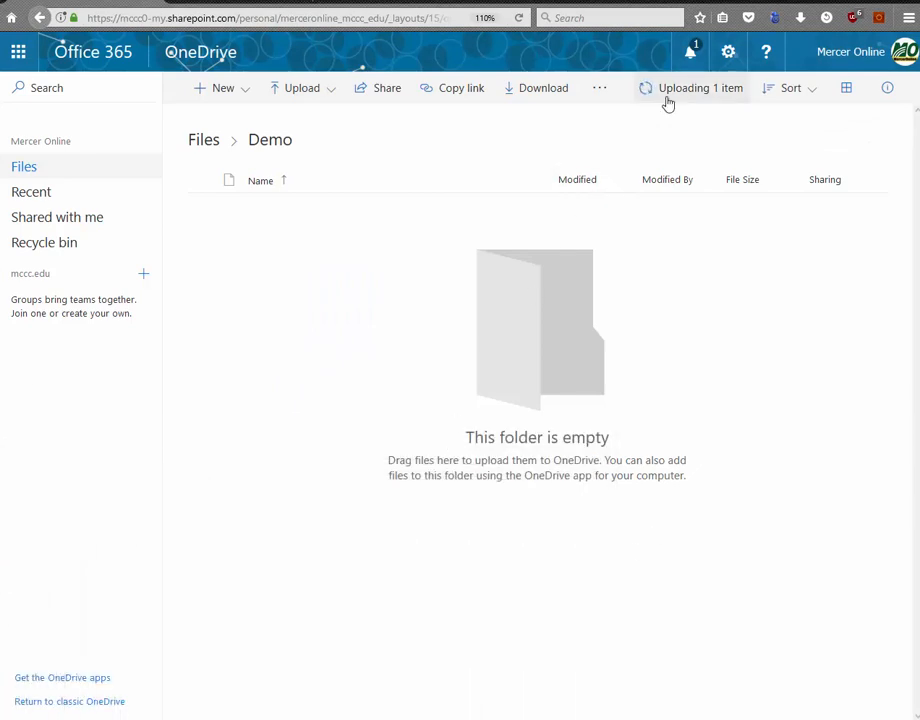
mouse_move(696, 108)
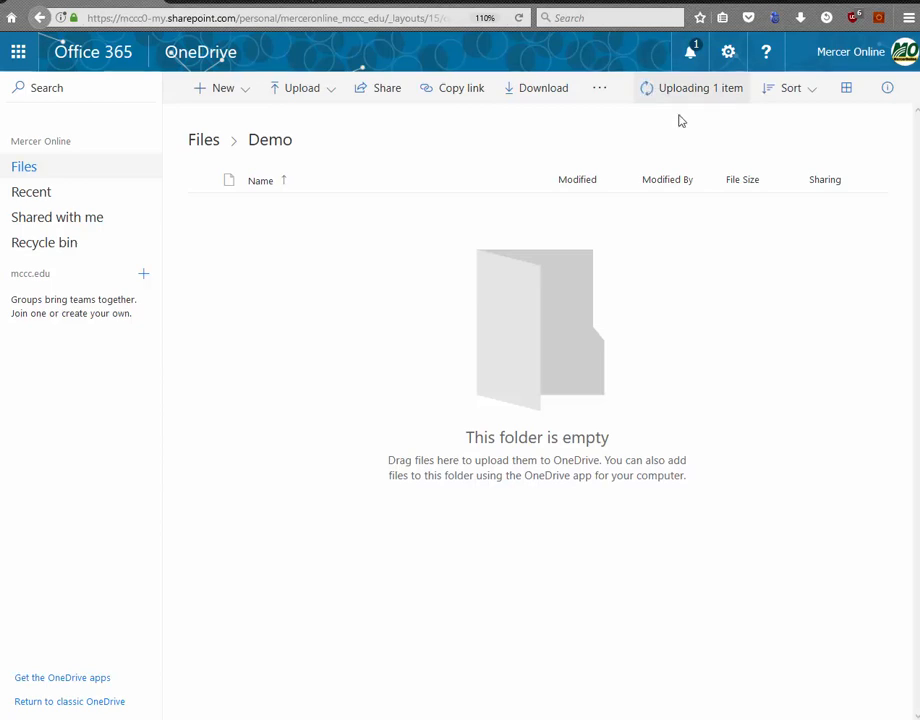
mouse_move(494, 344)
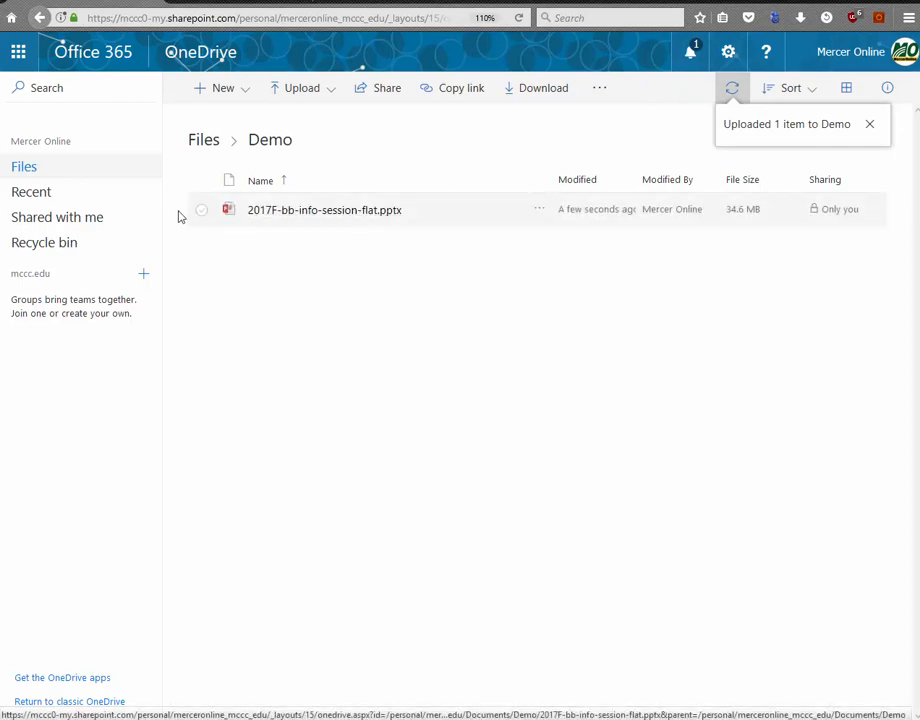
click(202, 210)
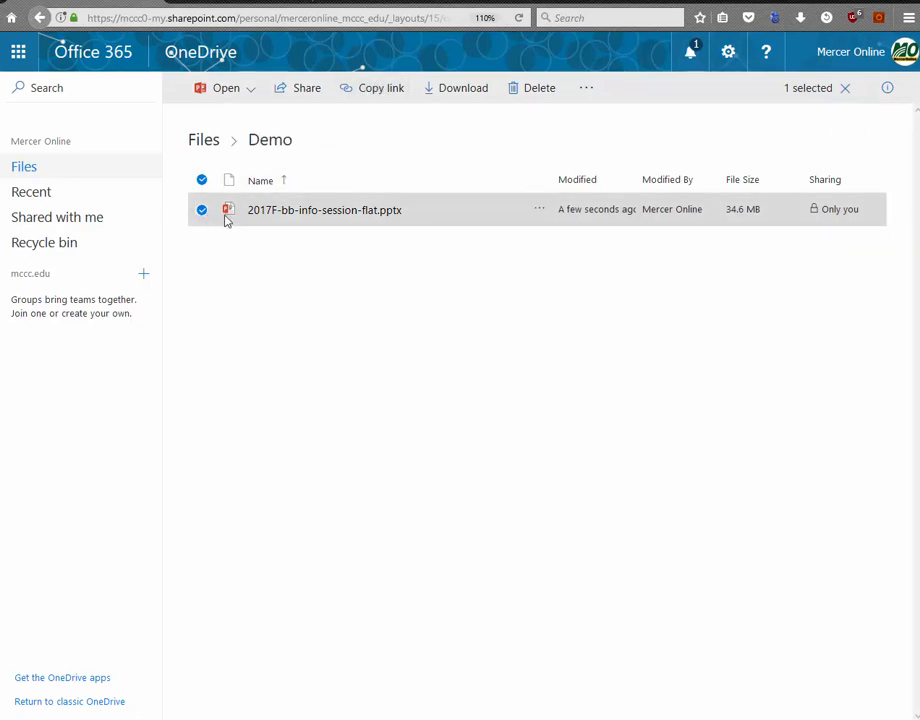
Create a shareable link for the presentation and copy it to the clipboard
click(380, 88)
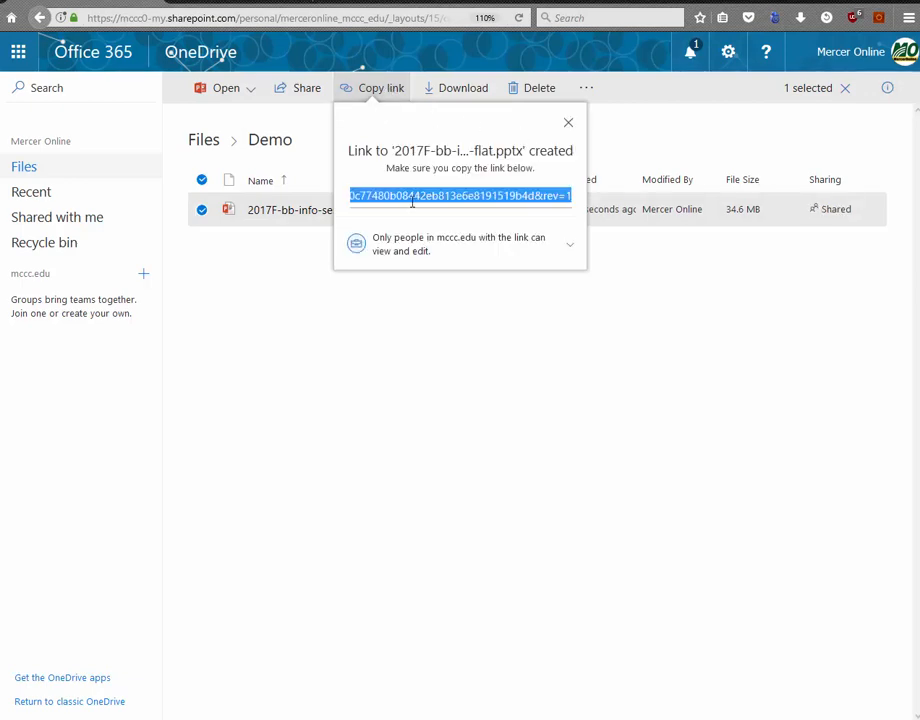
right_click(460, 196)
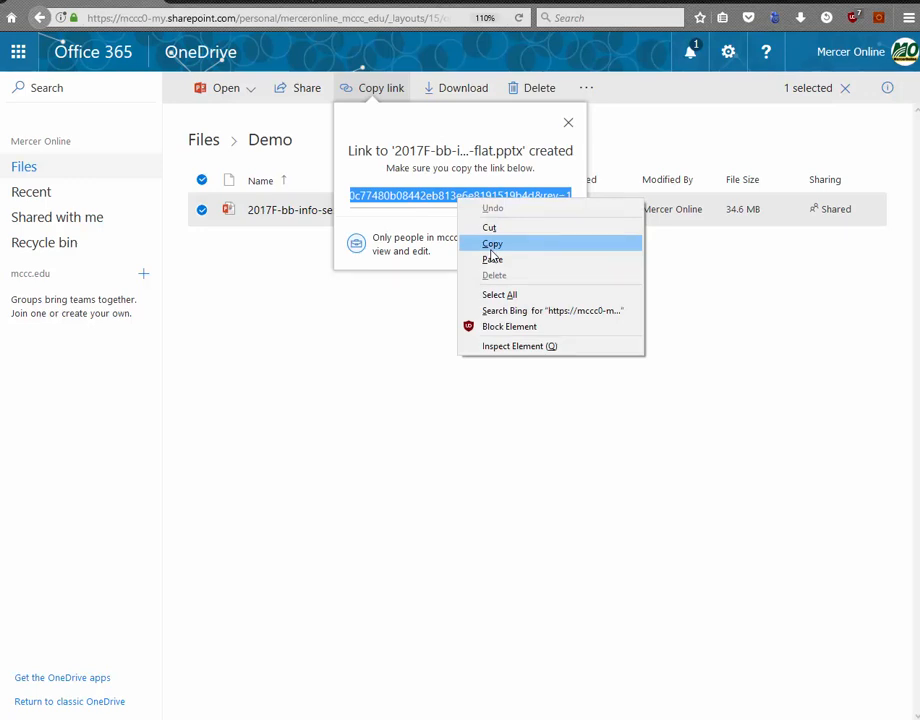
click(492, 244)
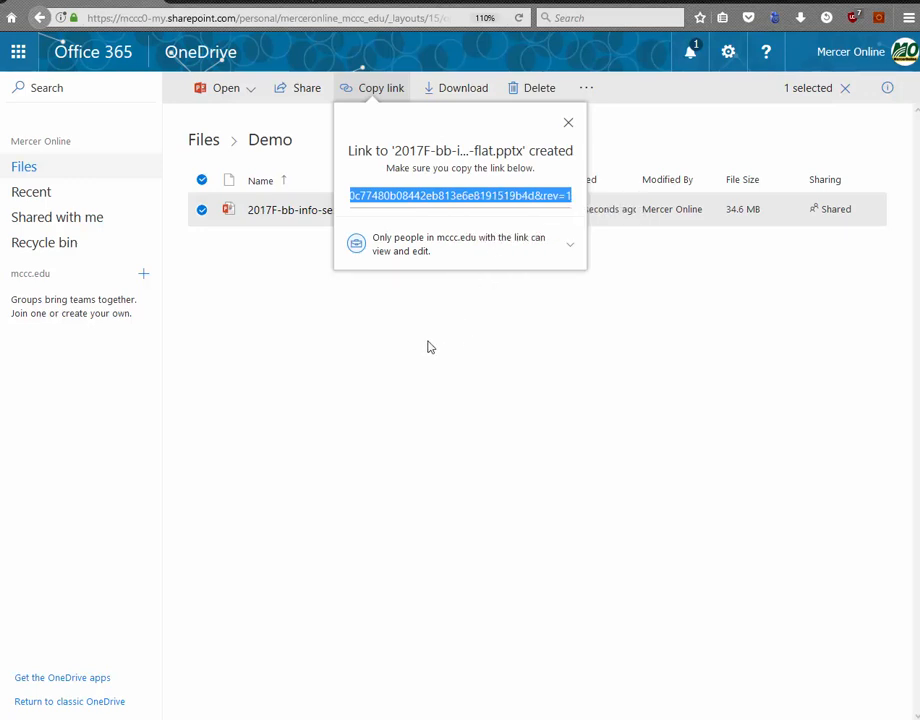
click(568, 122)
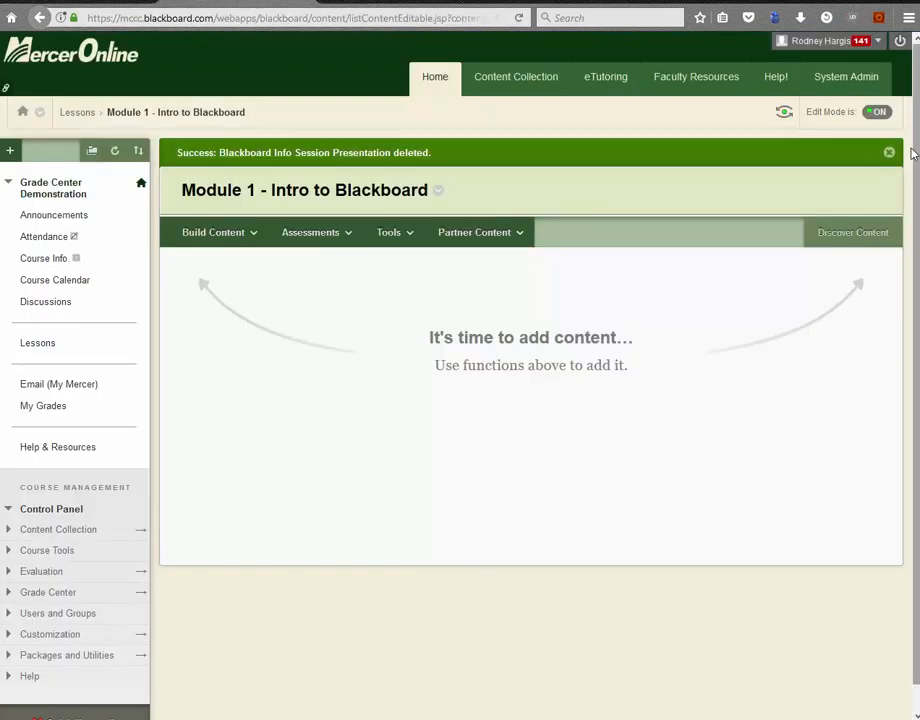
Choose Web Link from the Build Content menu in Module 1
click(212, 232)
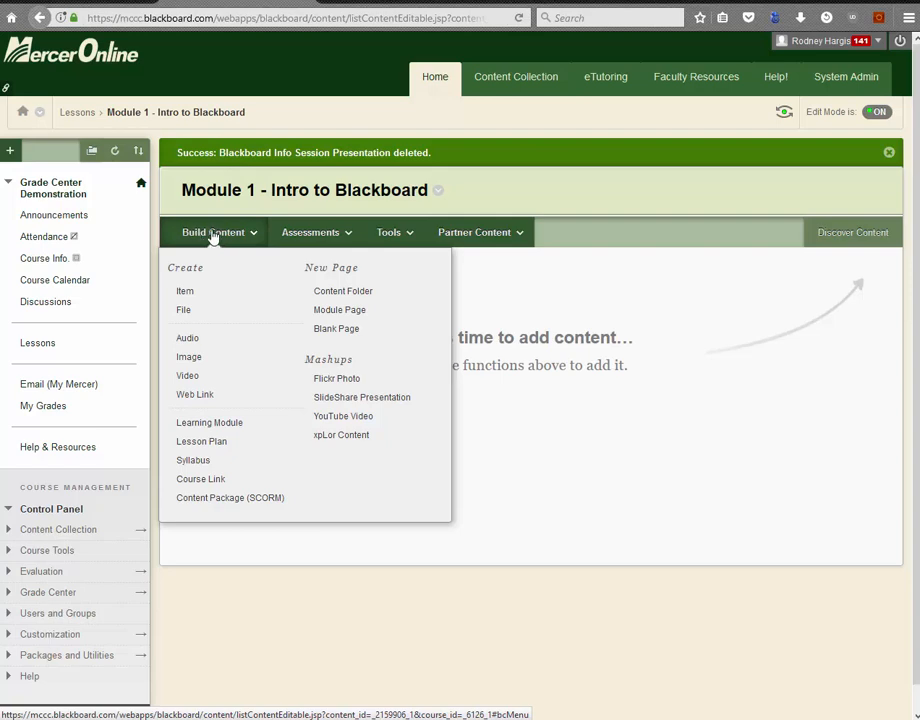
mouse_move(198, 240)
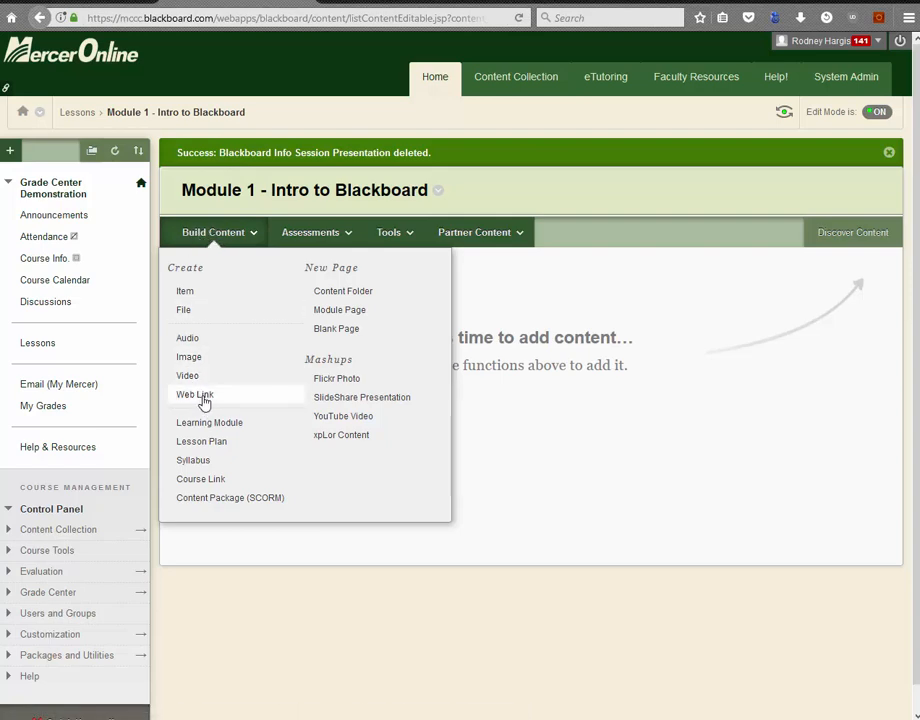
click(194, 394)
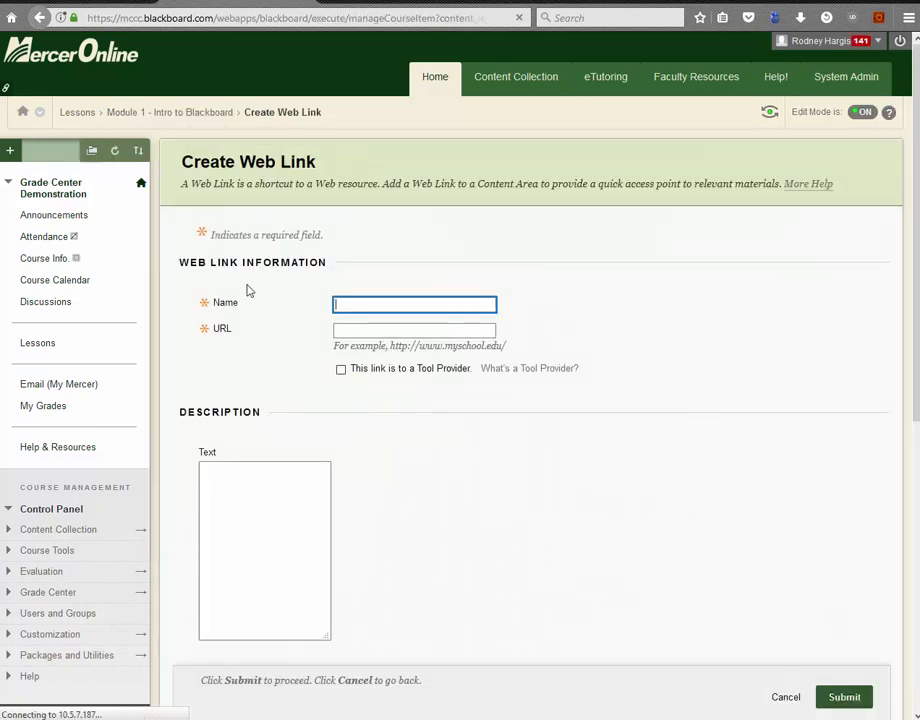
Name the link 'BB Info Session', paste the OneDrive URL, and submit it to Module 1
text(B)
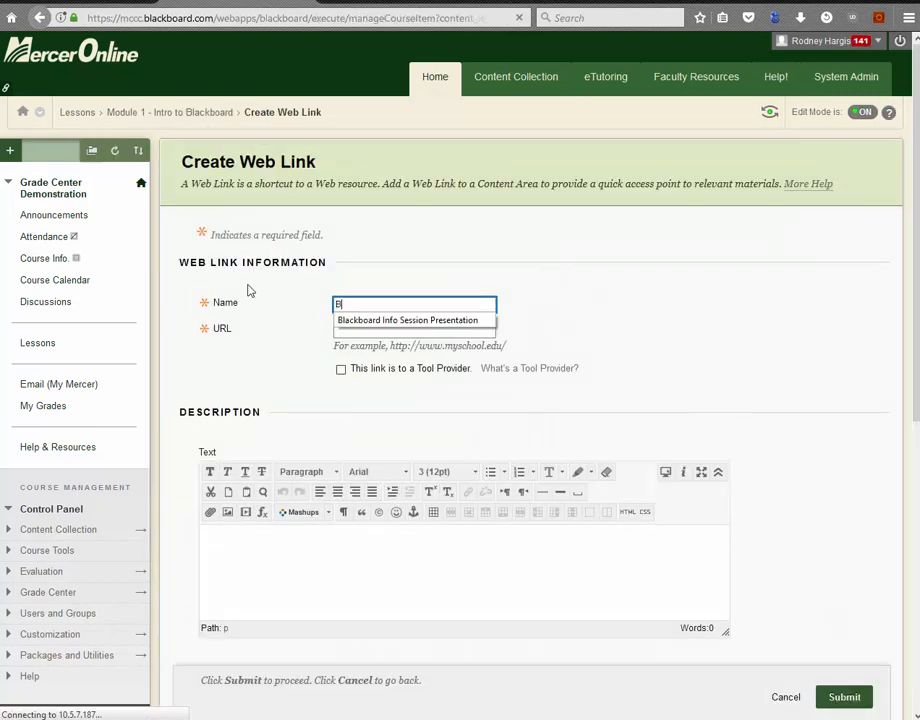
text(BB Info Session)
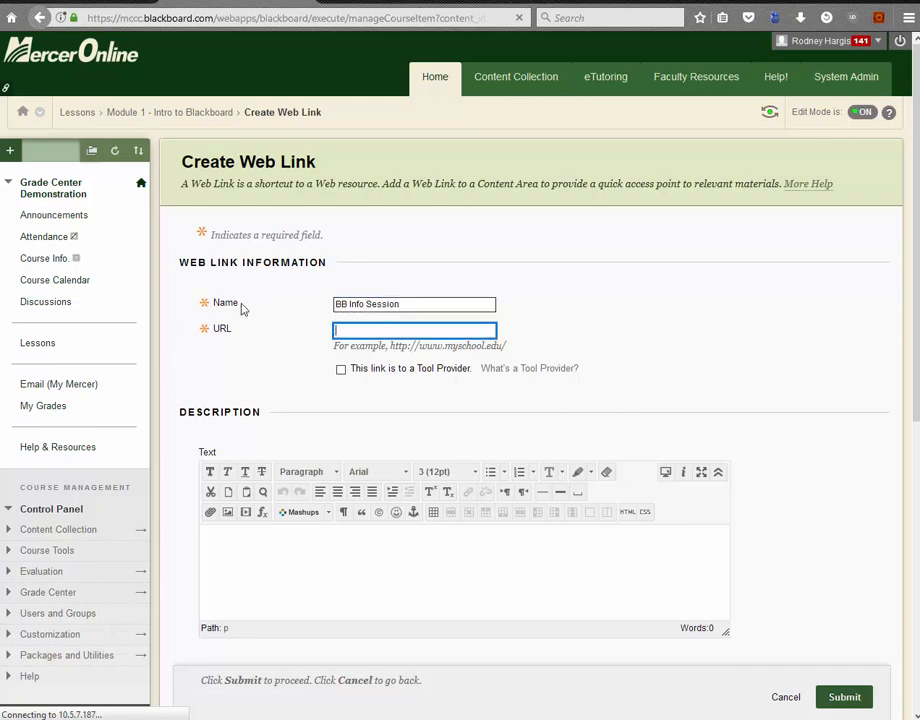
text(80b08442eb813e6e8191519b4d&rev=1)
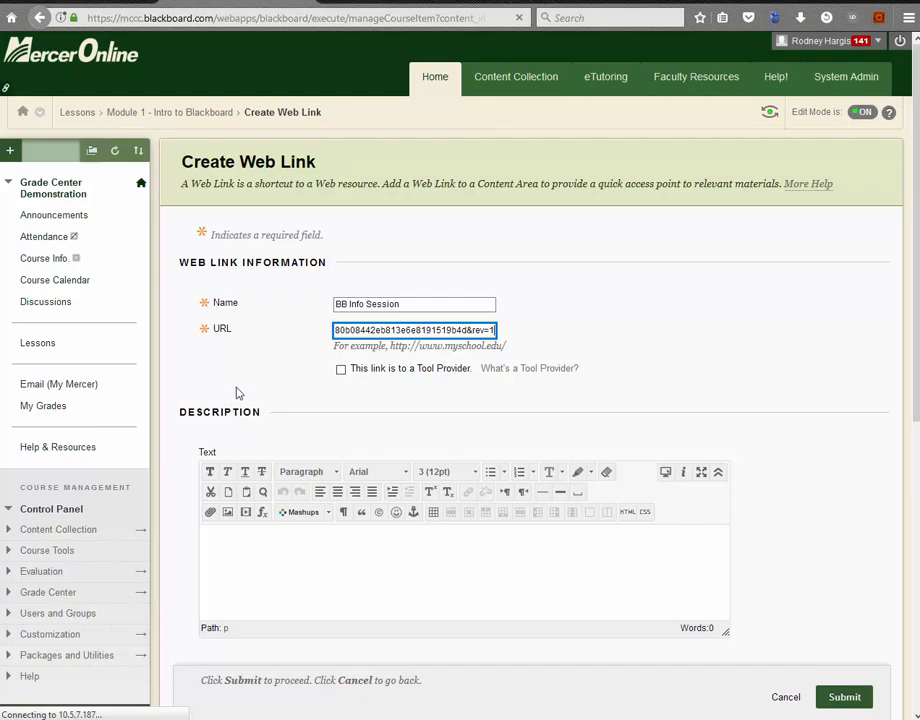
scroll(down, 3)
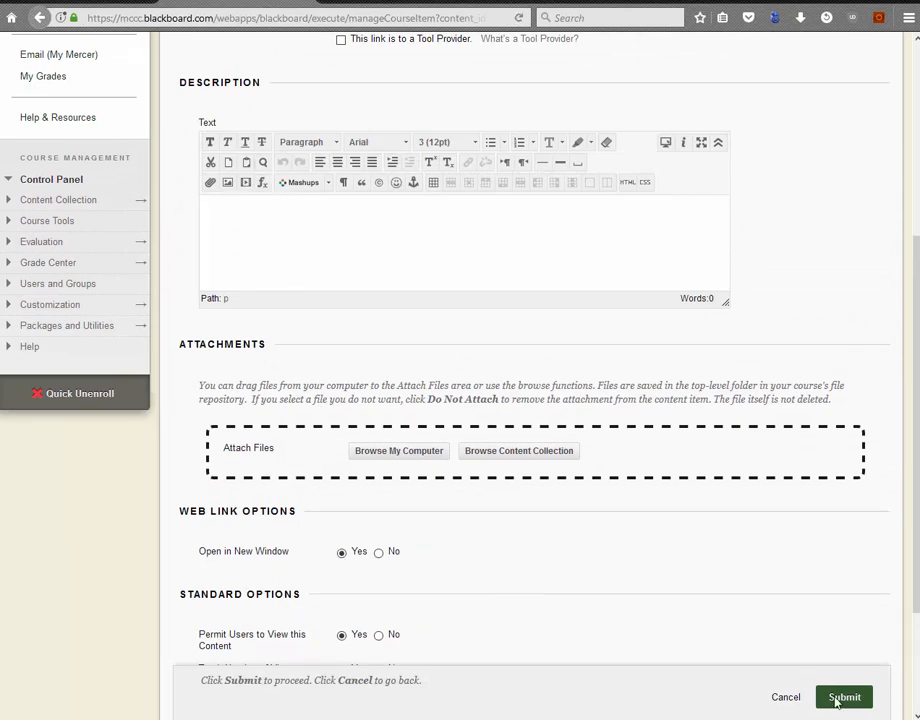
scroll(down, 3)
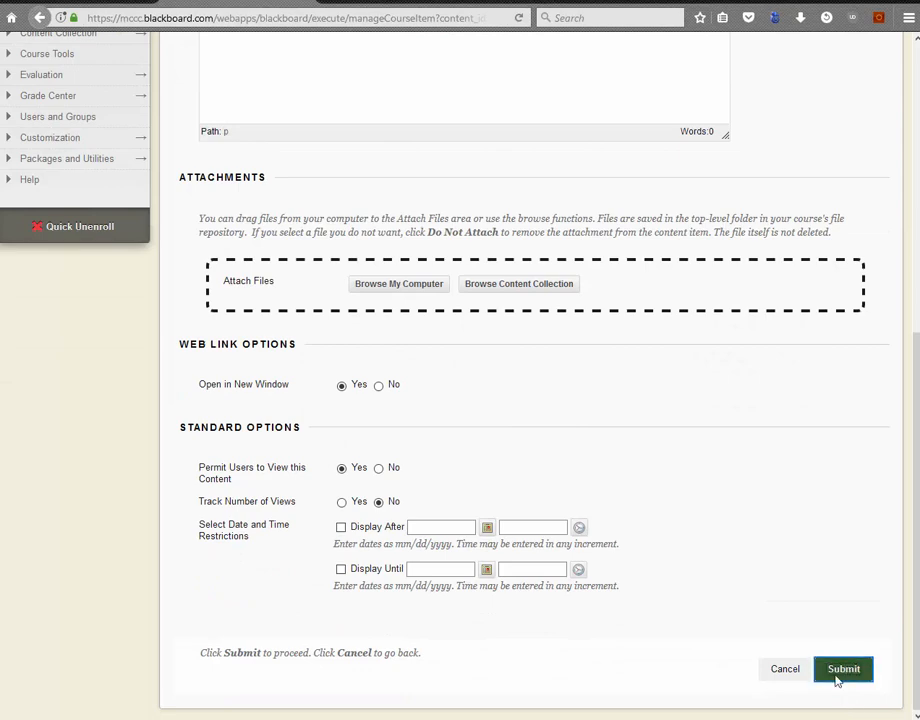
click(844, 668)
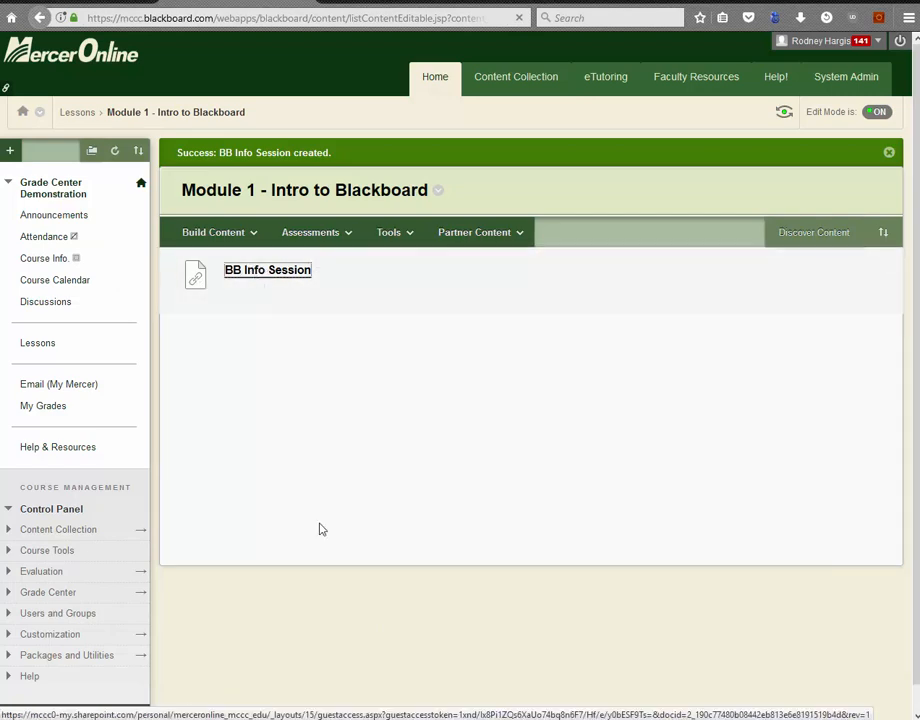
Follow the BB Info Session link so the presentation opens in the OneDrive viewer
click(268, 270)
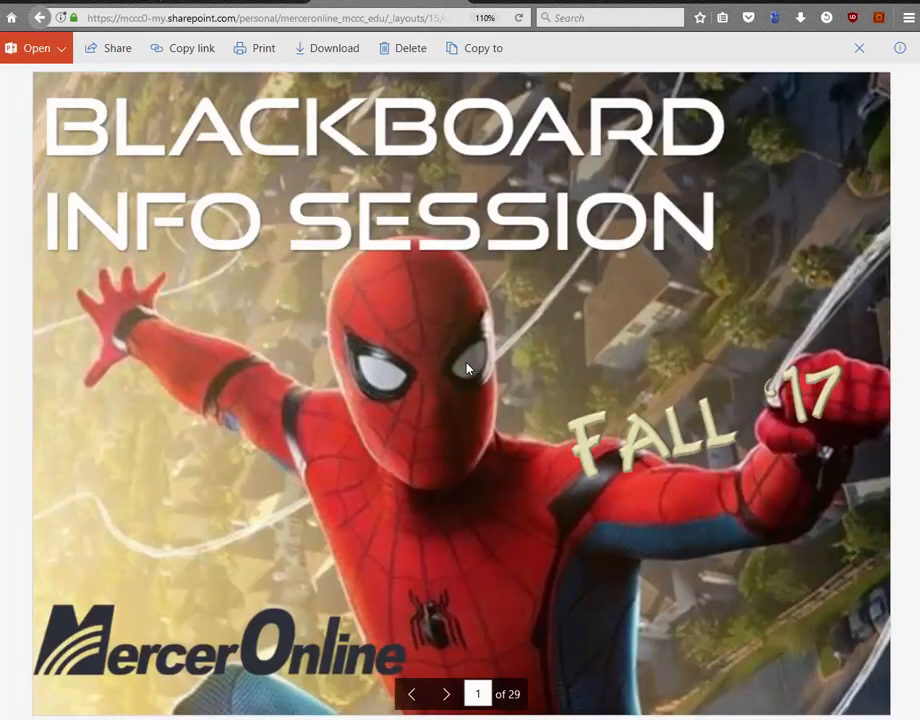
mouse_move(140, 56)
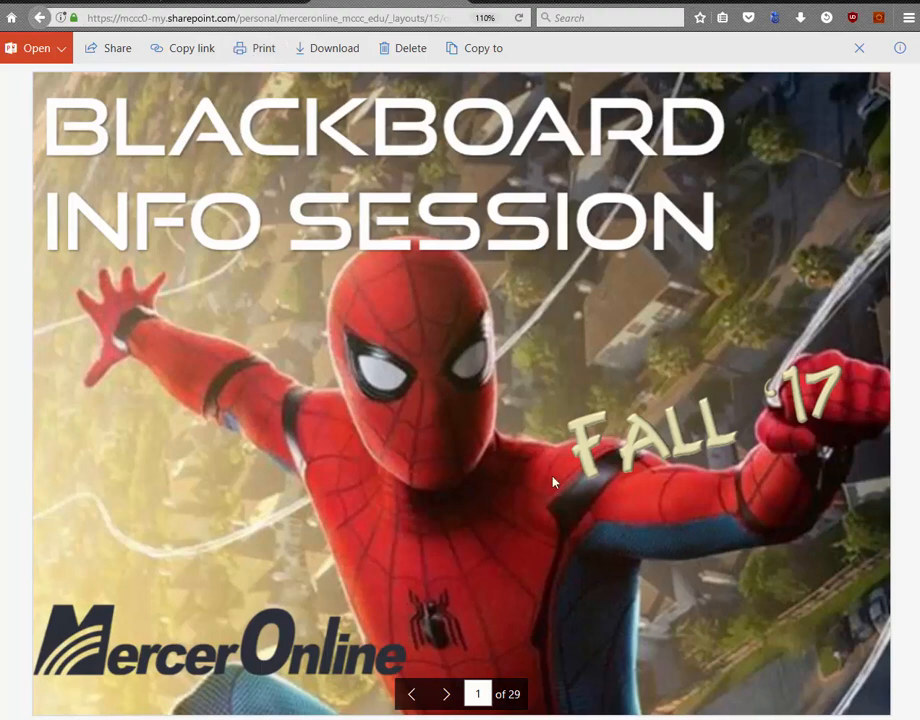
mouse_move(278, 292)
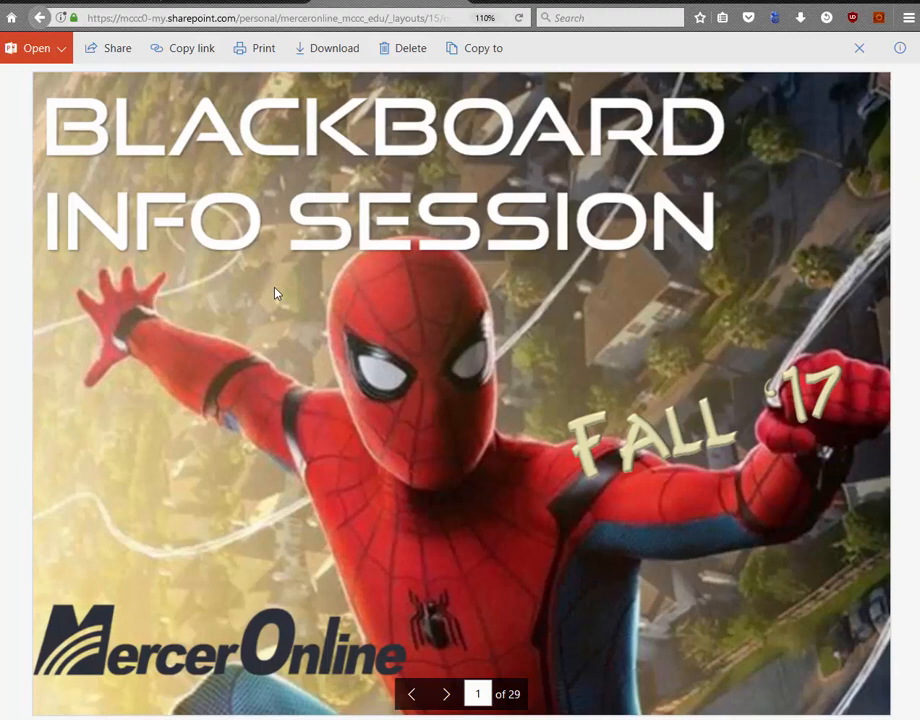
mouse_move(260, 432)
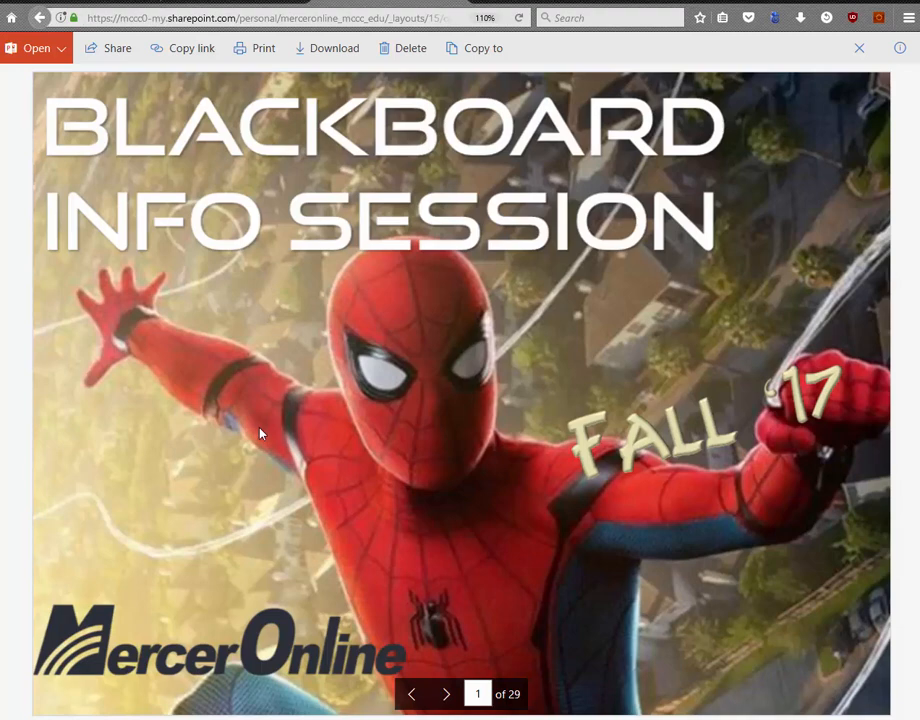
mouse_move(272, 436)
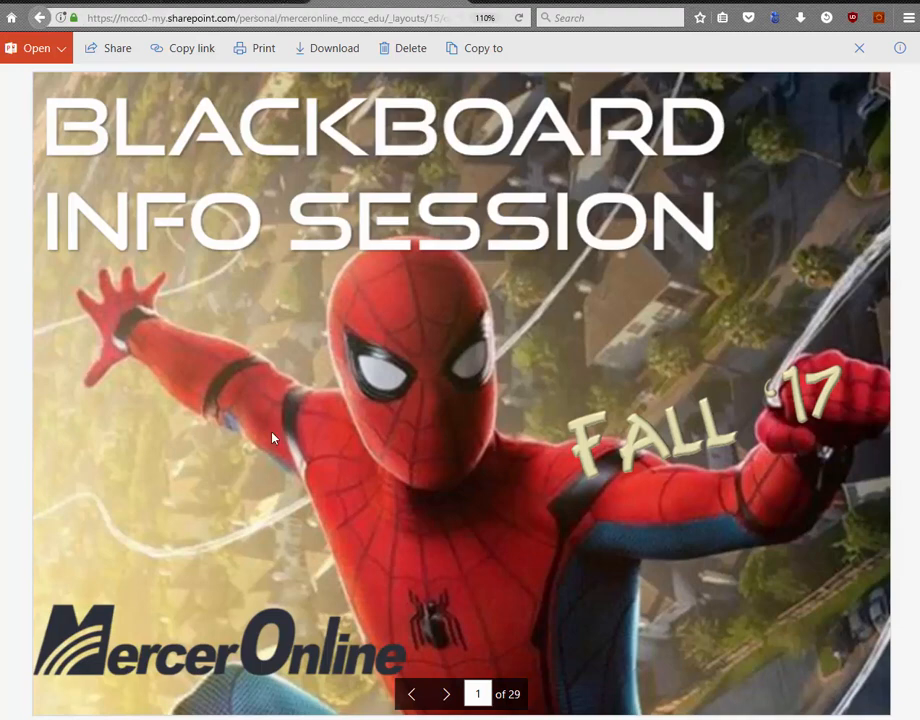
mouse_move(268, 480)
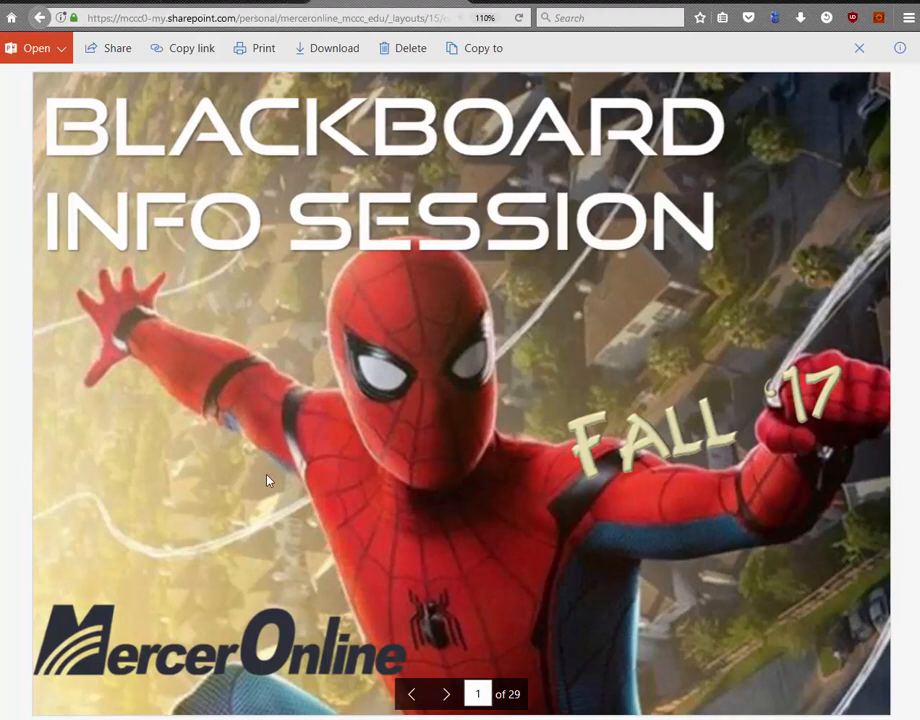